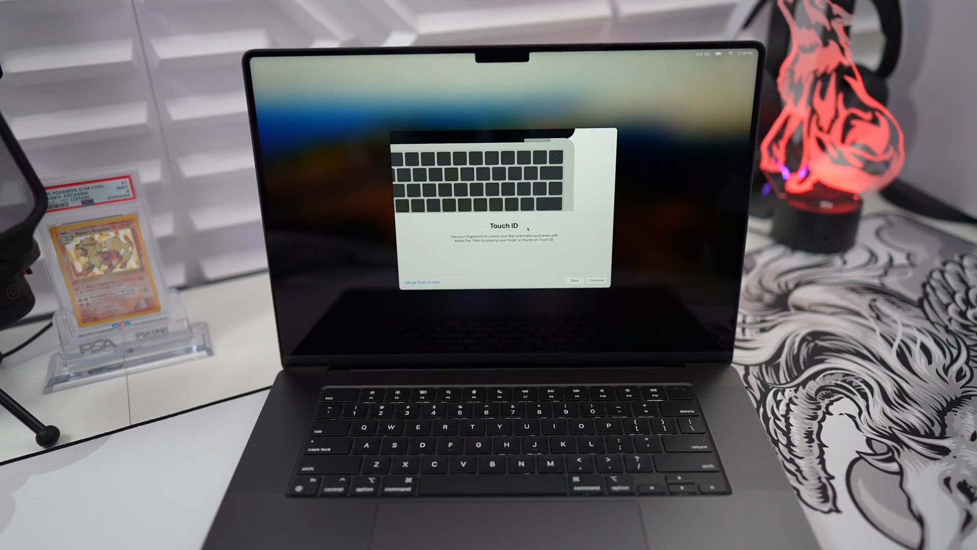
- Defer Touch ID setup and choose the Dark appearance for the Mac
click(595, 280)
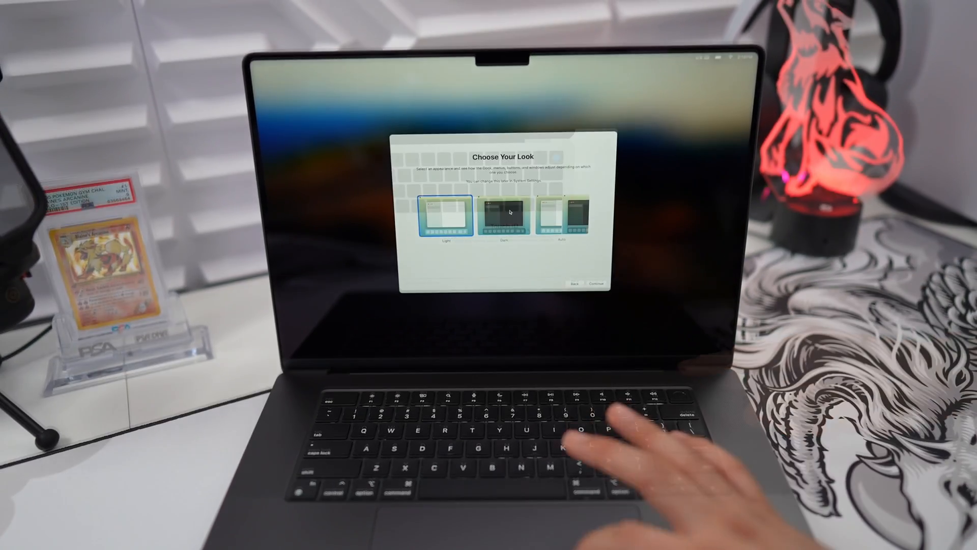
click(502, 215)
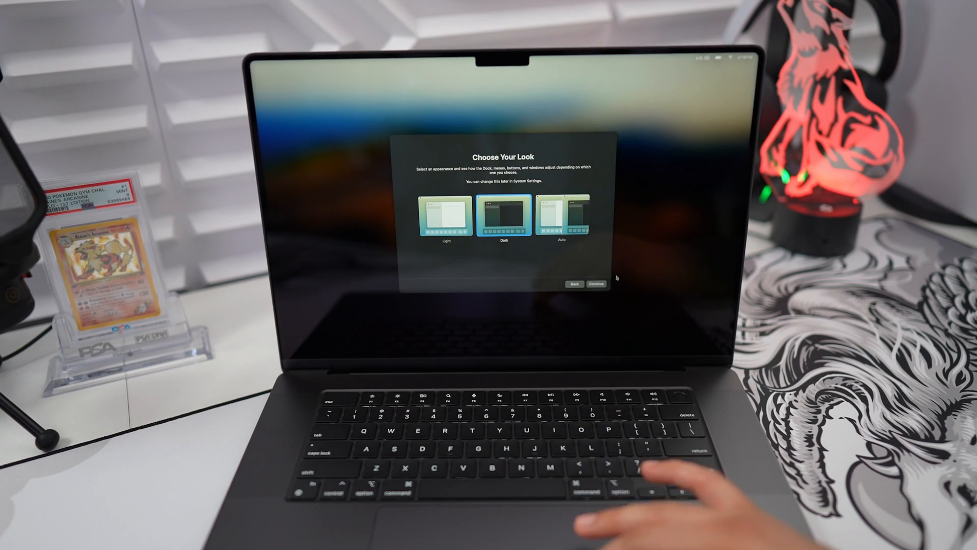
click(597, 284)
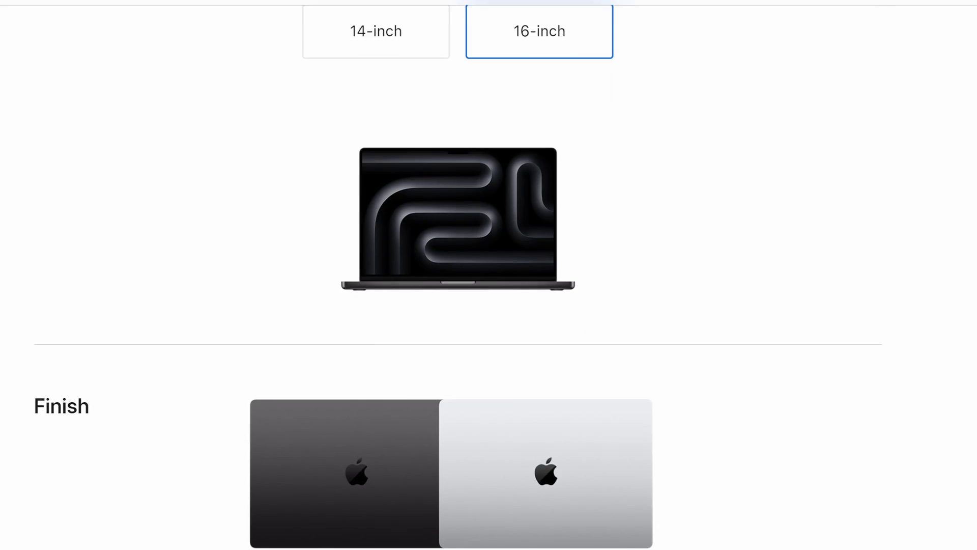
- Scroll to the 16-inch MacBook Pro Price and Chip rows and highlight the $2499 price
scroll(down, 3)
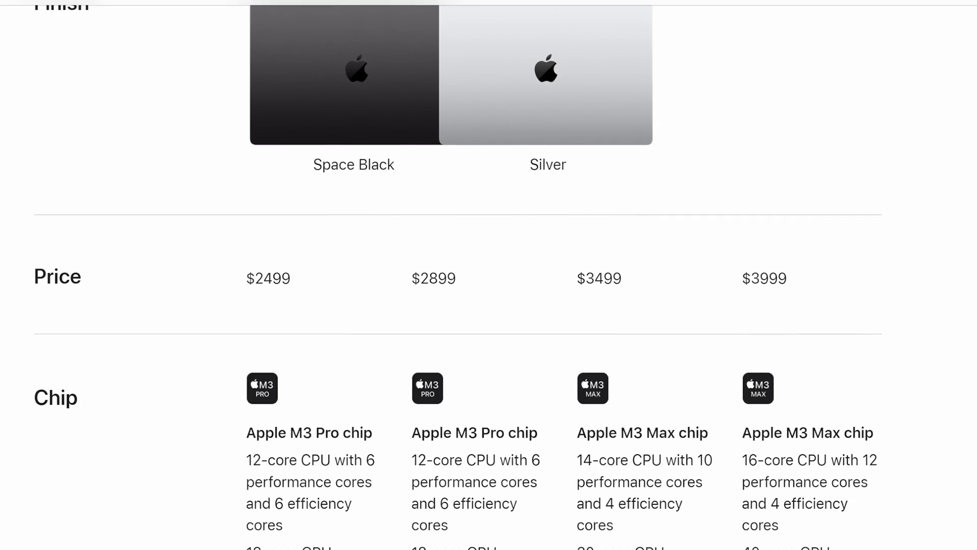
scroll(down, 3)
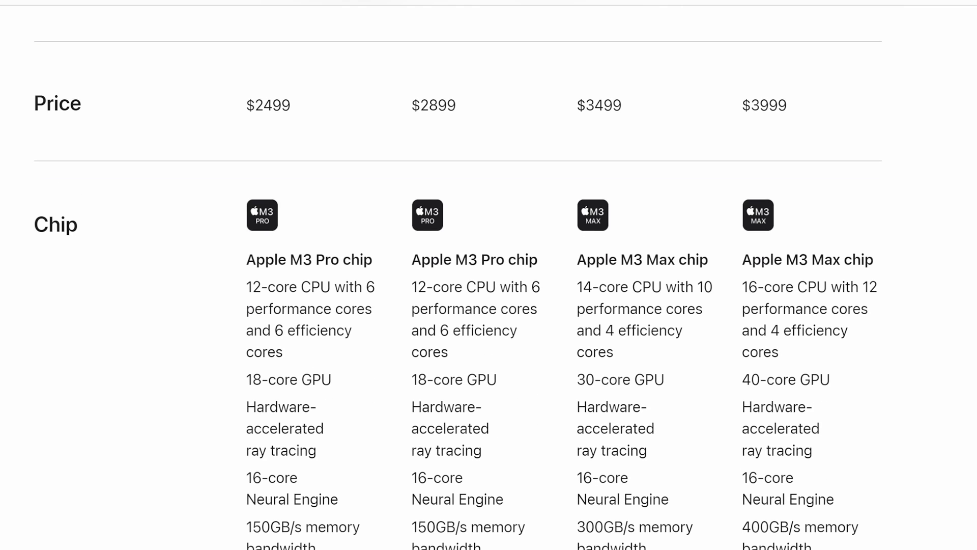
mouse_move(330, 118)
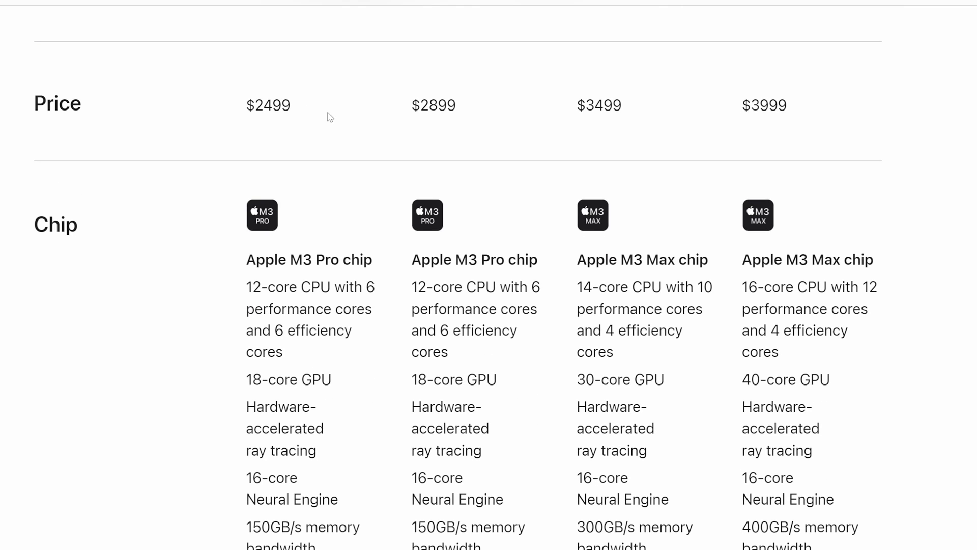
double_click(267, 105)
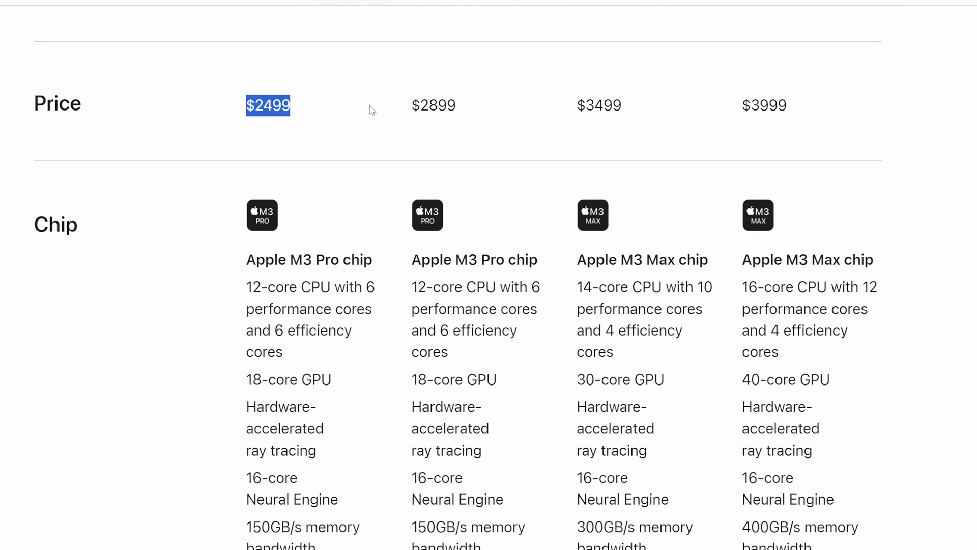